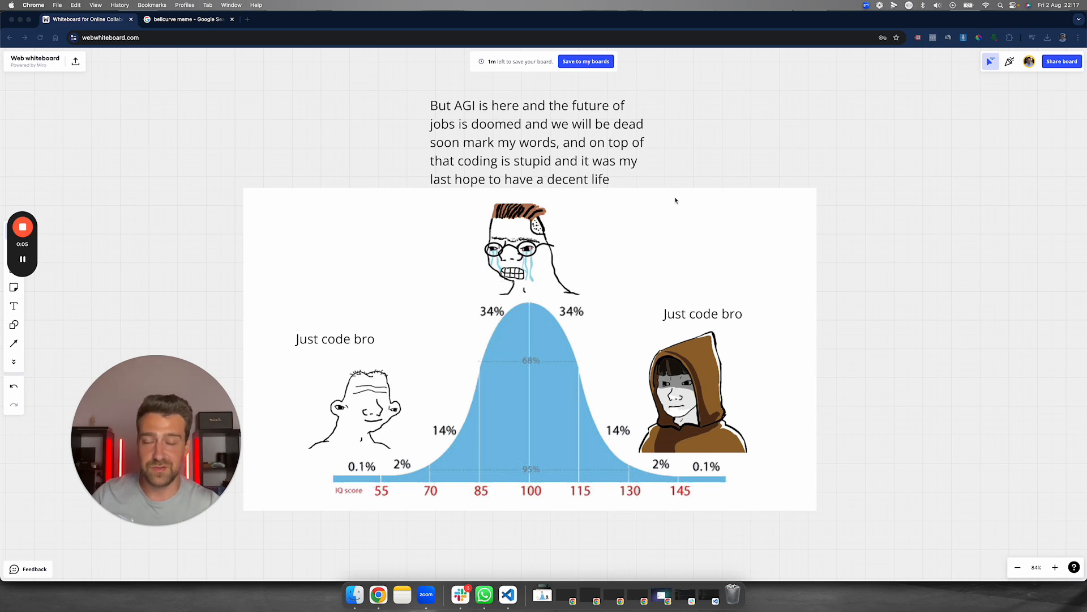
mouse_move(448, 325)
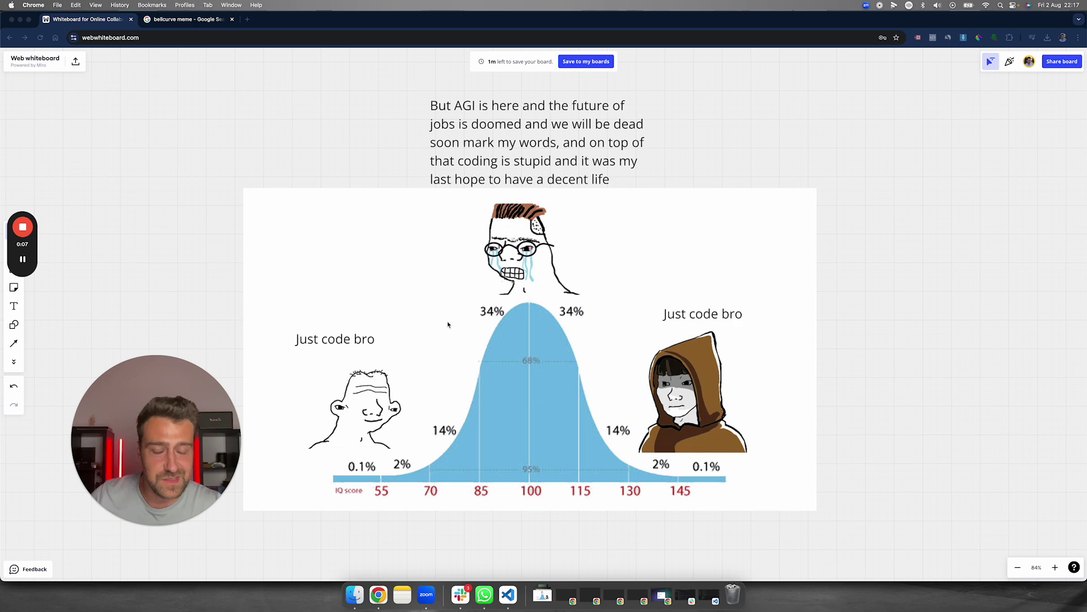
mouse_move(401, 347)
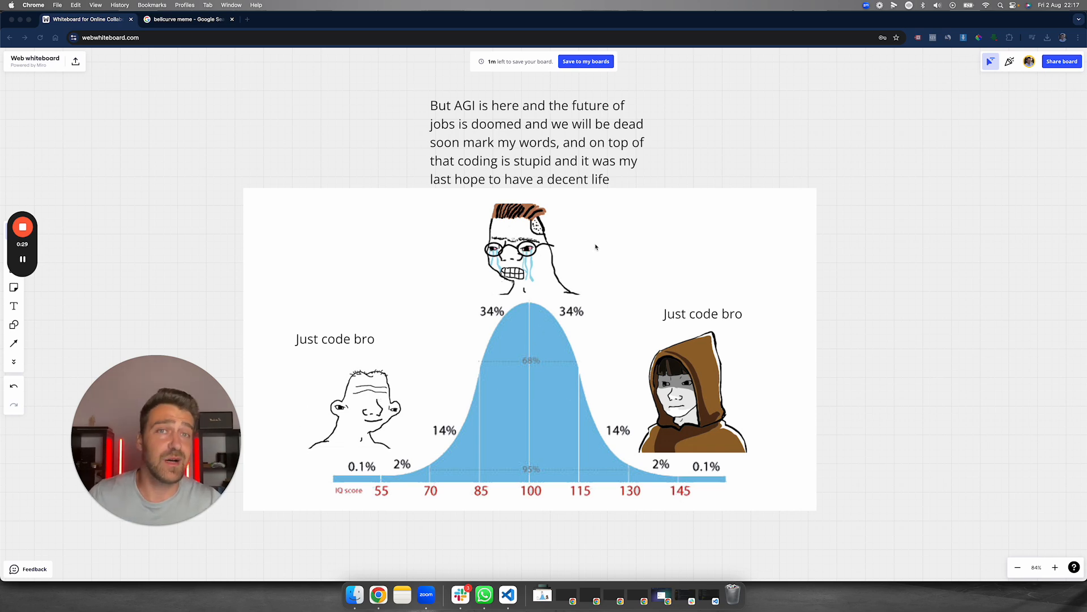
mouse_move(574, 154)
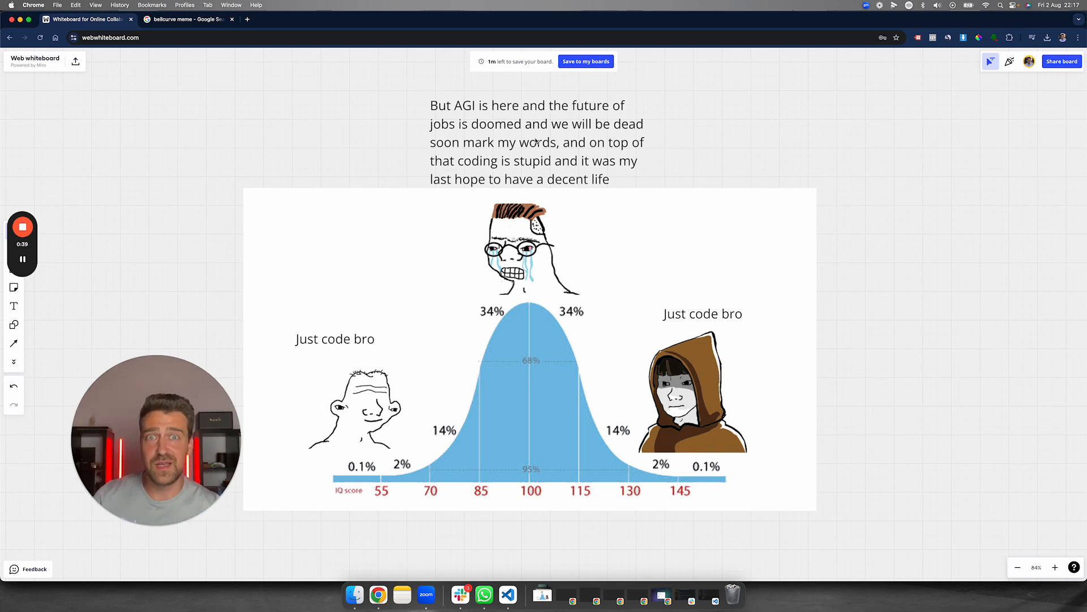
mouse_move(340, 334)
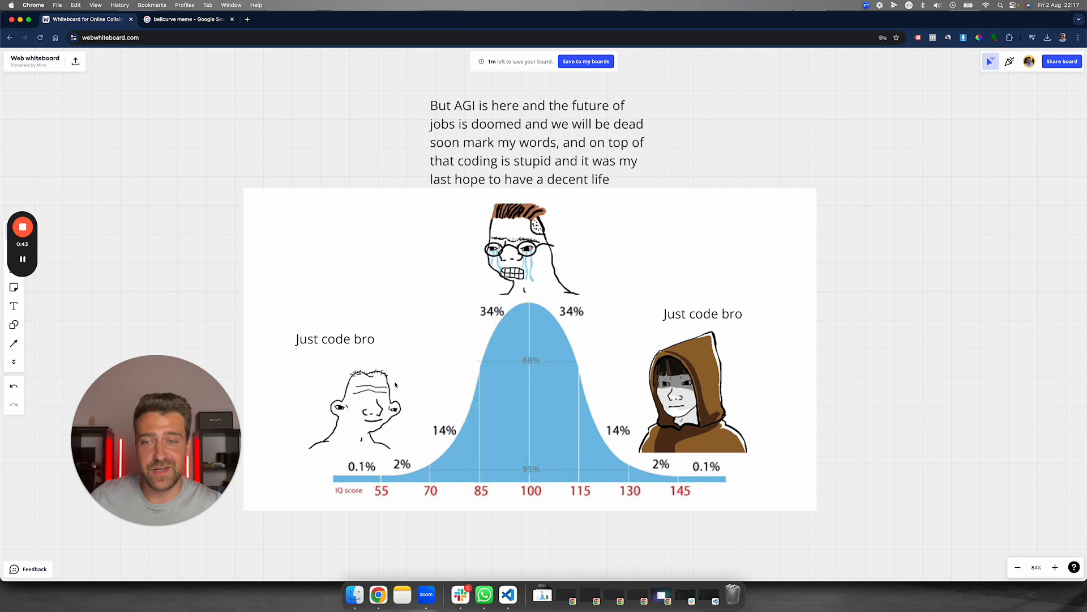
mouse_move(395, 349)
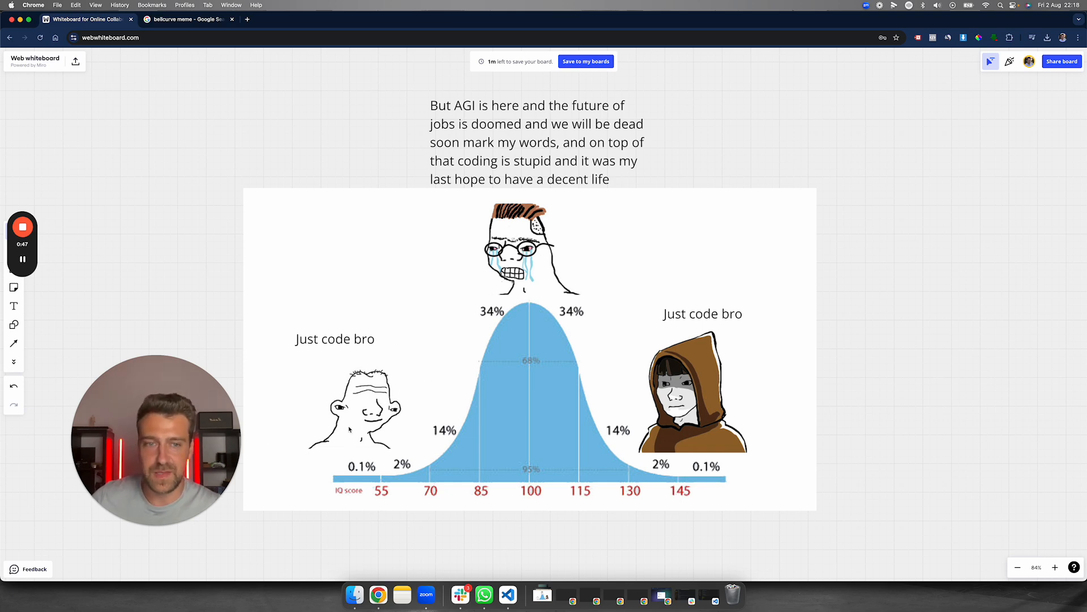
mouse_move(676, 383)
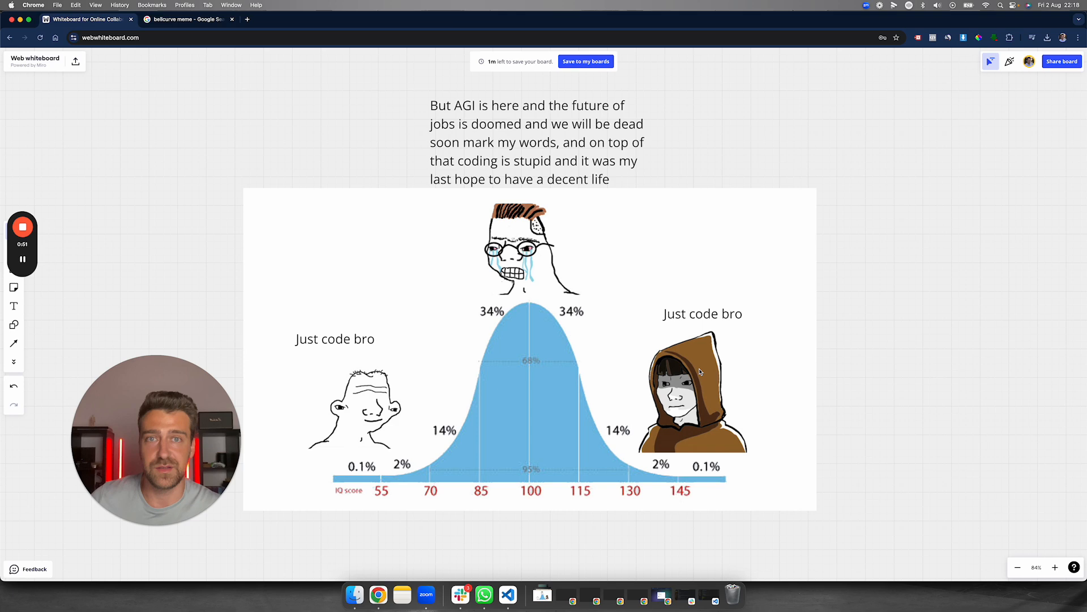
mouse_move(558, 415)
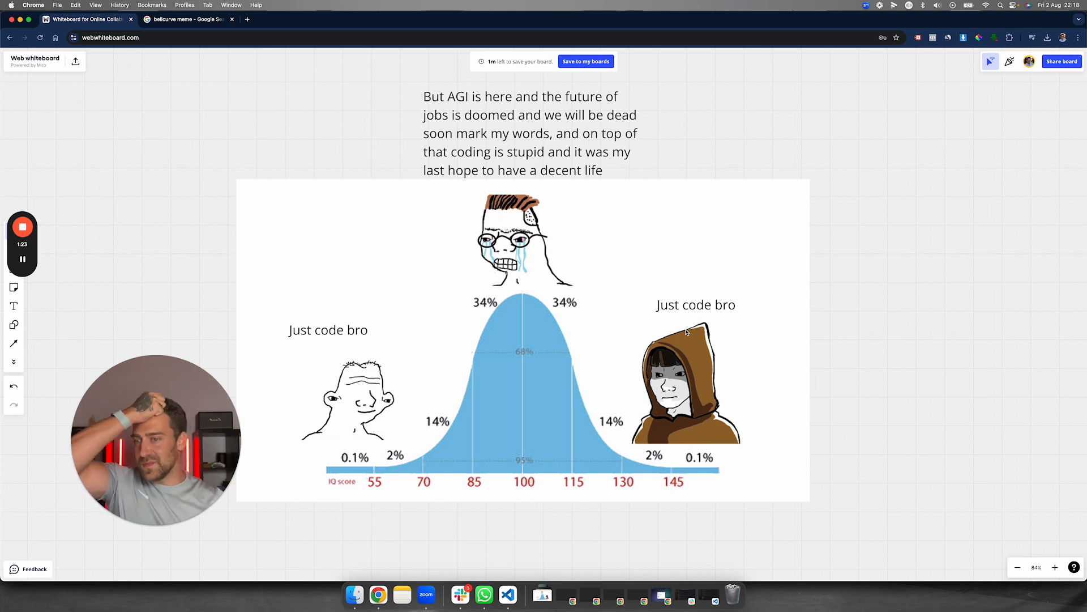
mouse_move(729, 211)
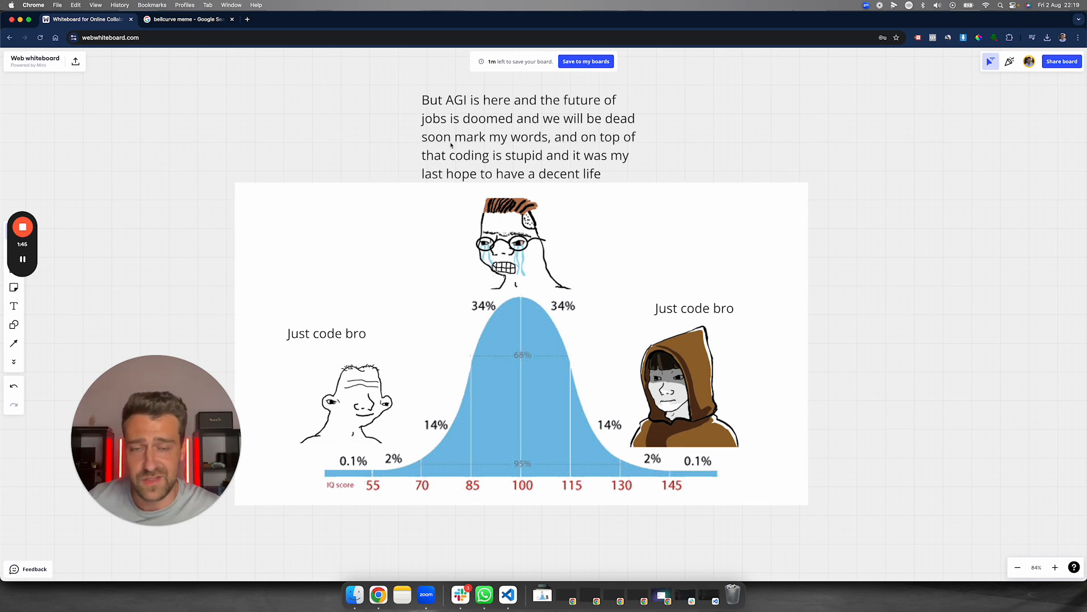
mouse_move(420, 174)
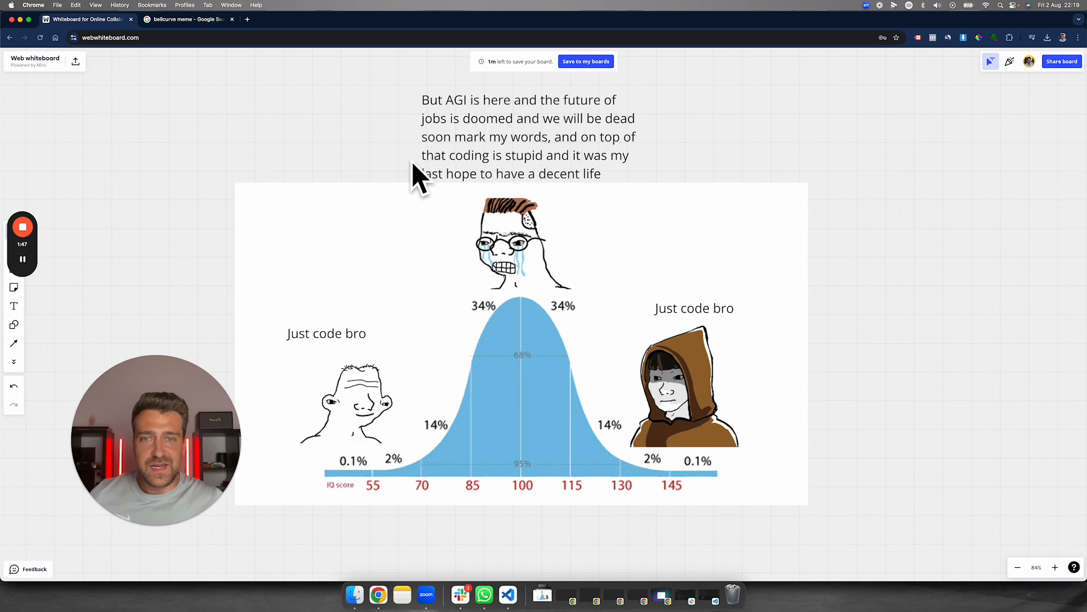
mouse_move(407, 205)
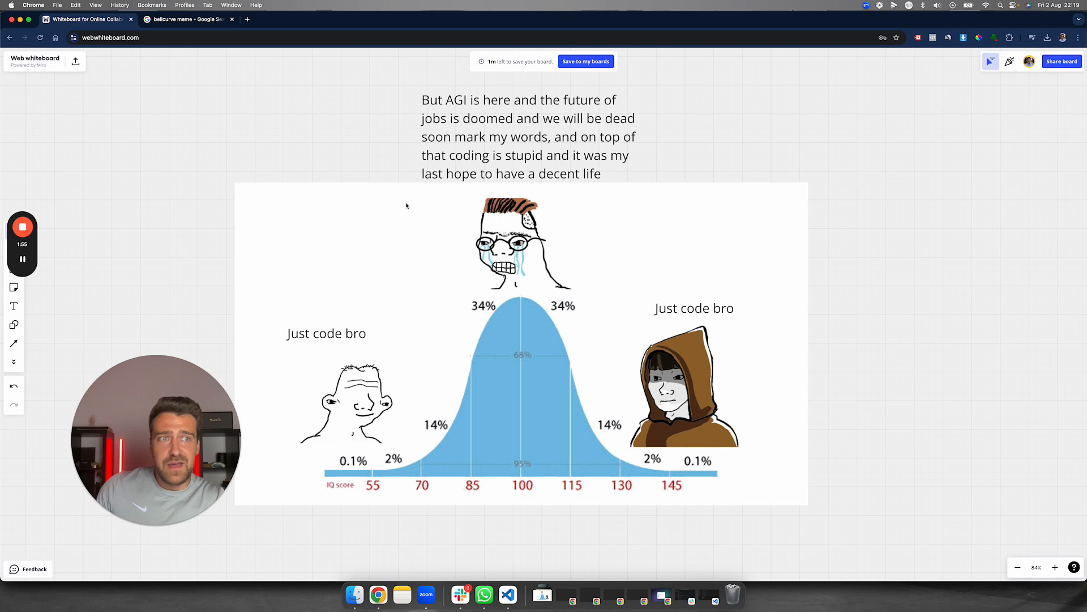
mouse_move(512, 215)
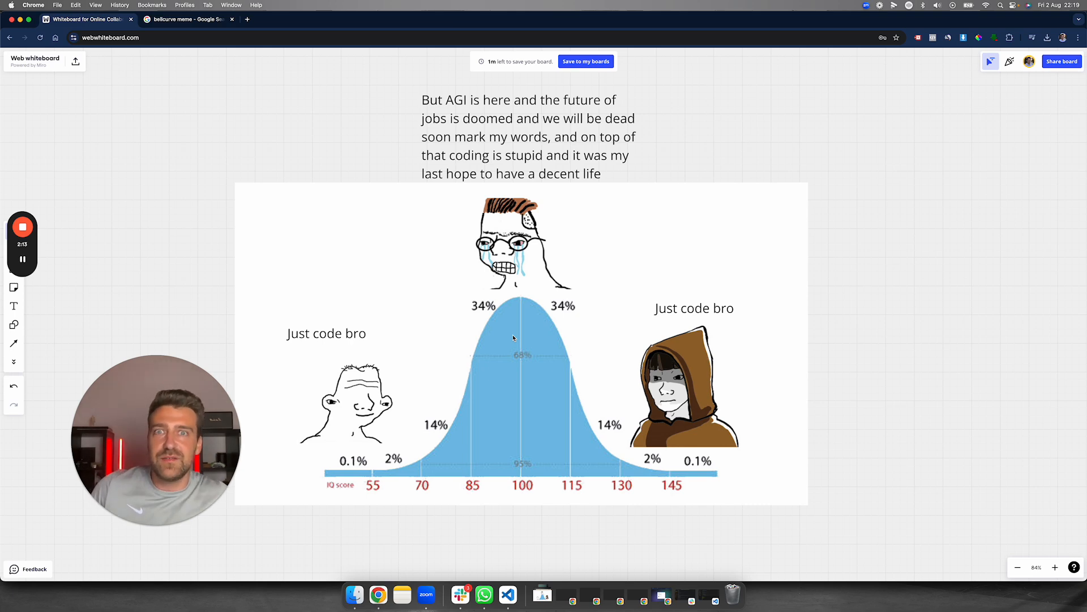
mouse_move(303, 449)
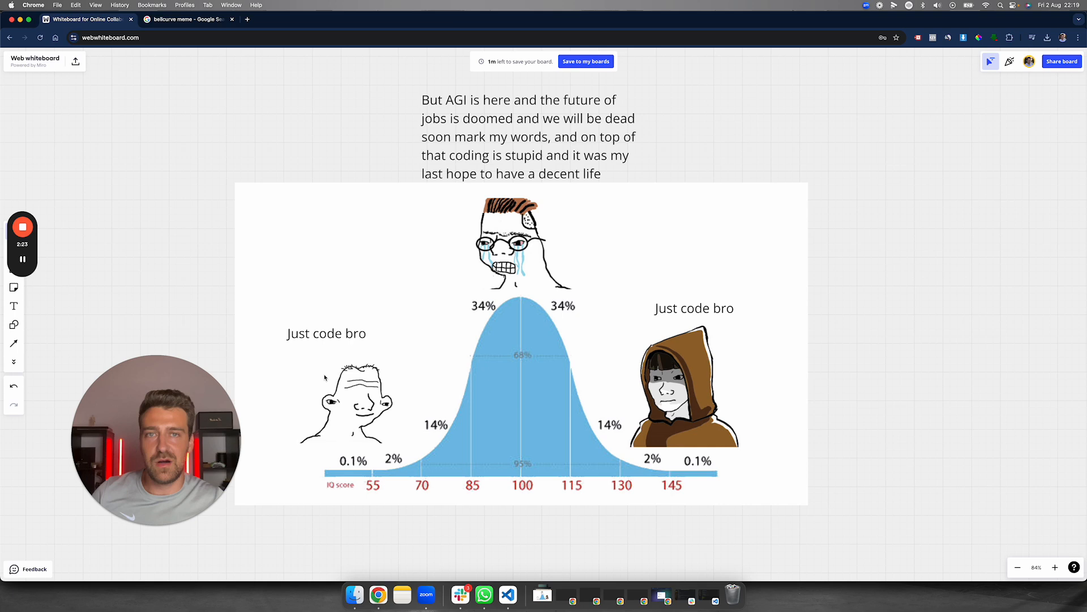
mouse_move(698, 379)
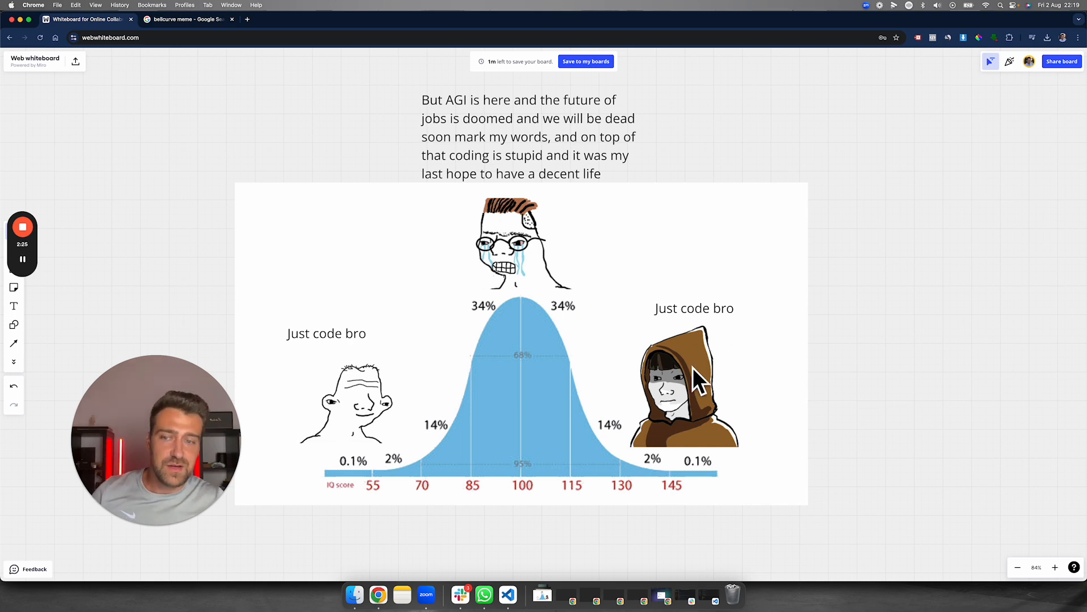
mouse_move(701, 385)
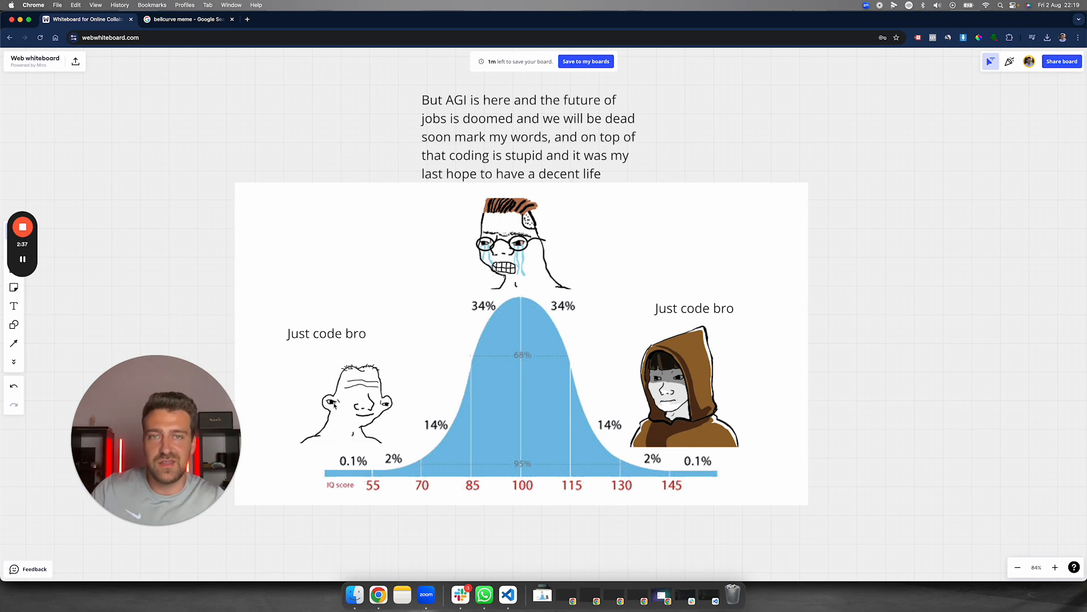
mouse_move(540, 345)
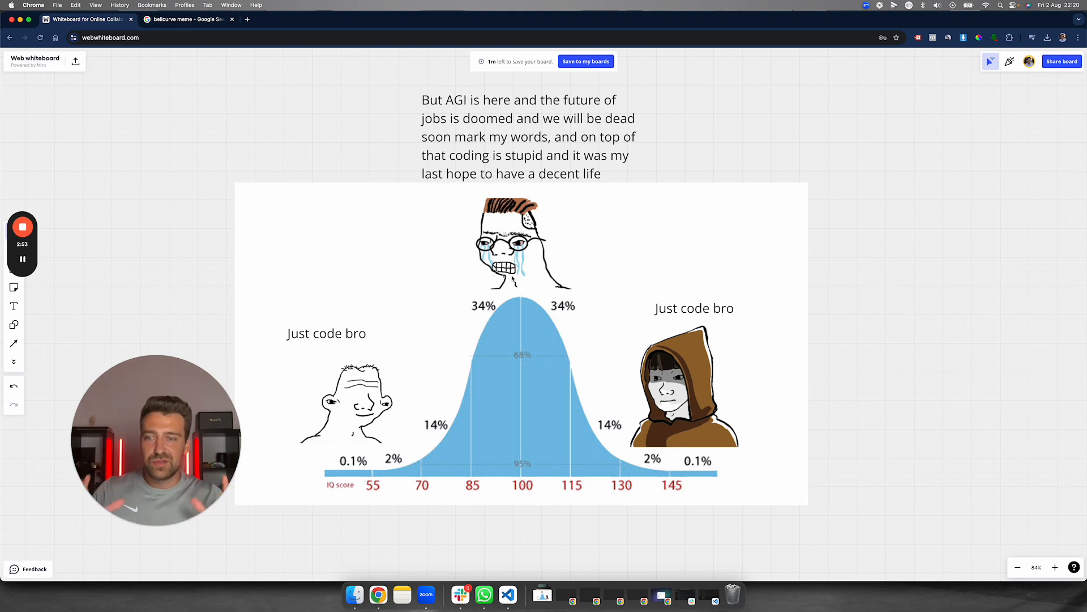
mouse_move(537, 345)
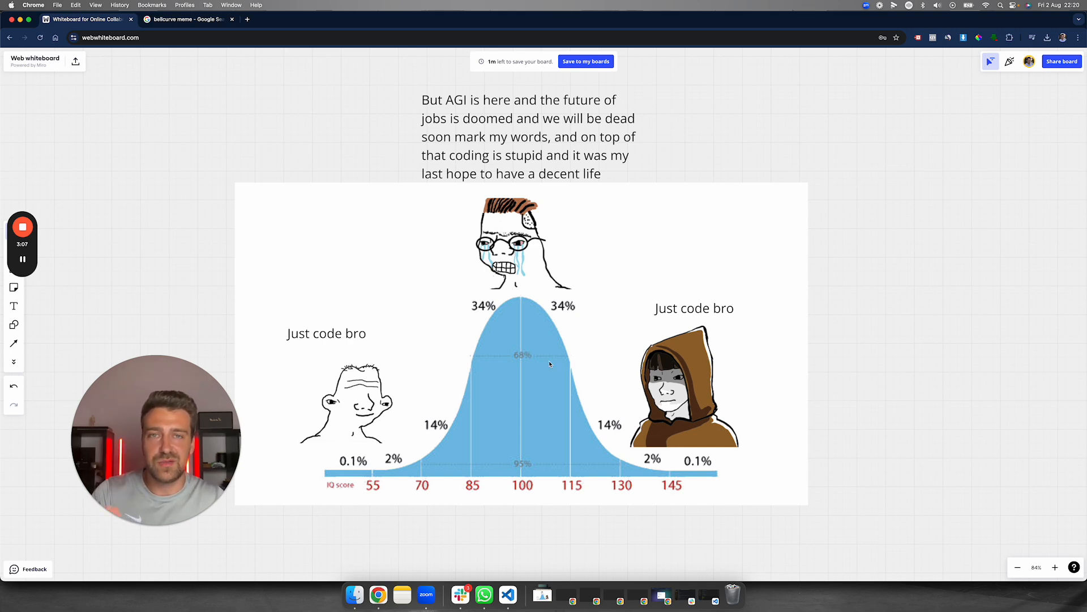
mouse_move(679, 319)
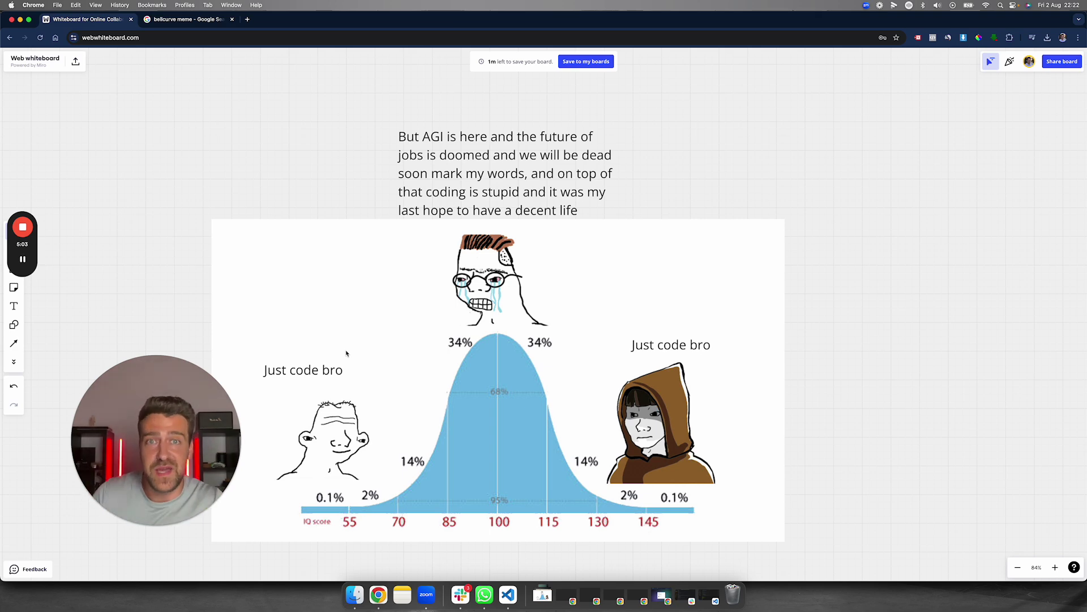
mouse_move(447, 311)
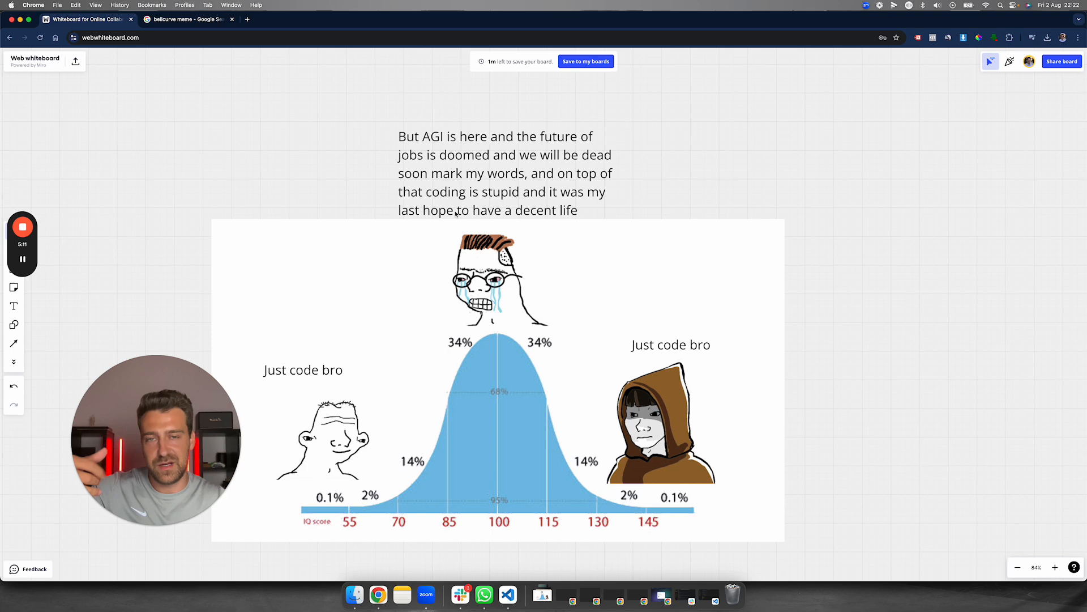
mouse_move(497, 126)
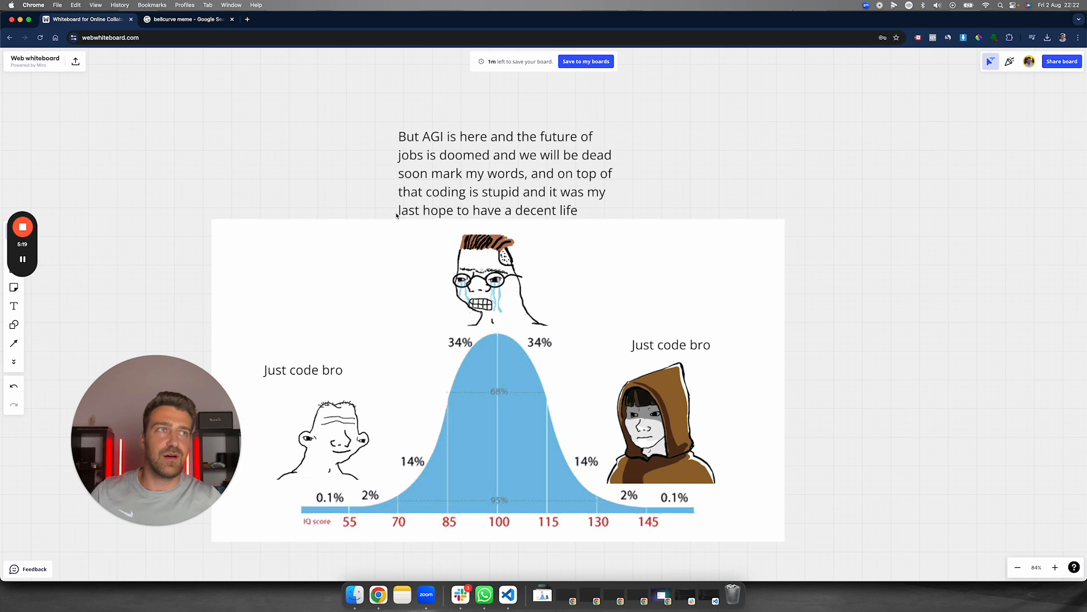
mouse_move(476, 140)
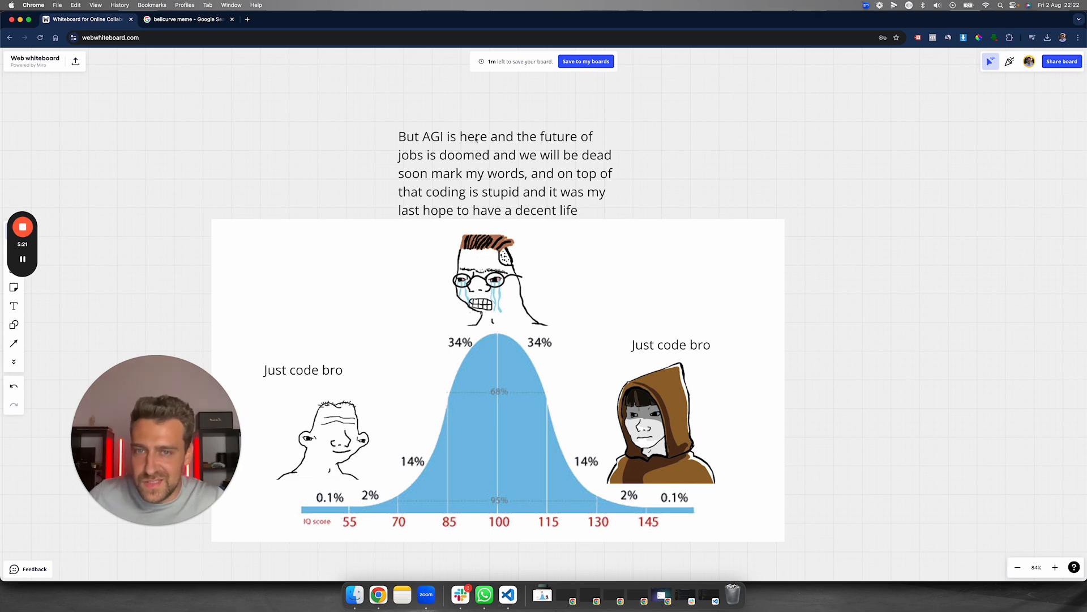
- Move the left 'Just code bro' caption rightward to centre it above the left character
left_click(504, 172)
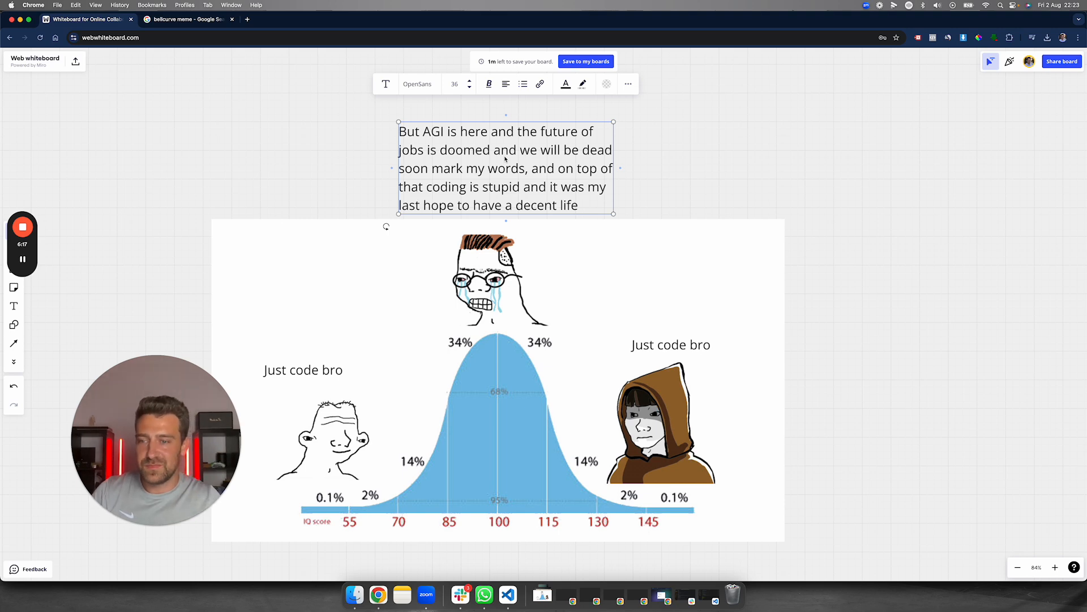
mouse_move(421, 402)
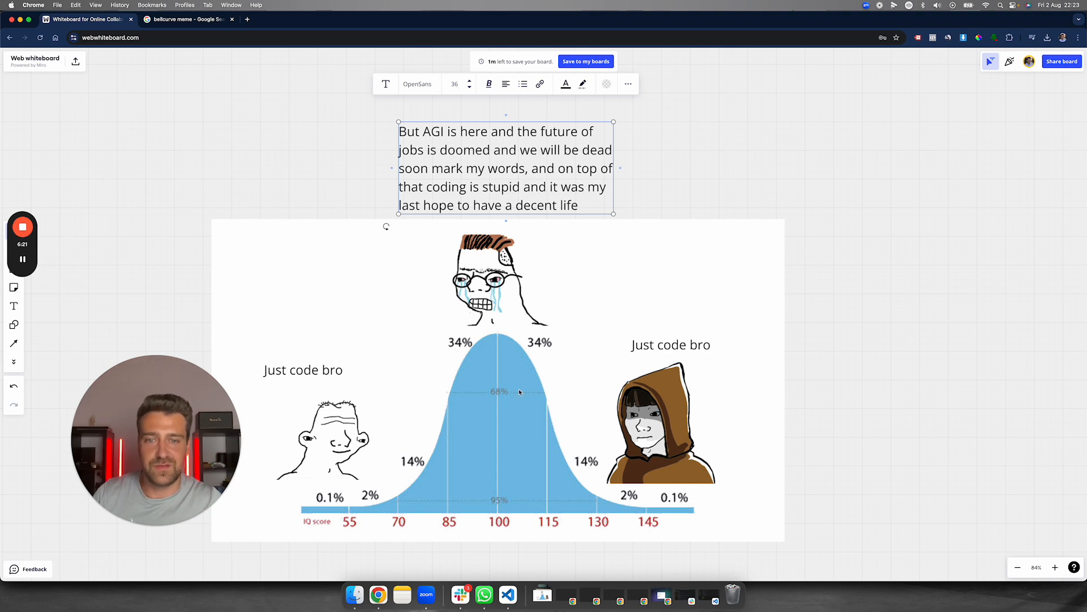
mouse_move(451, 305)
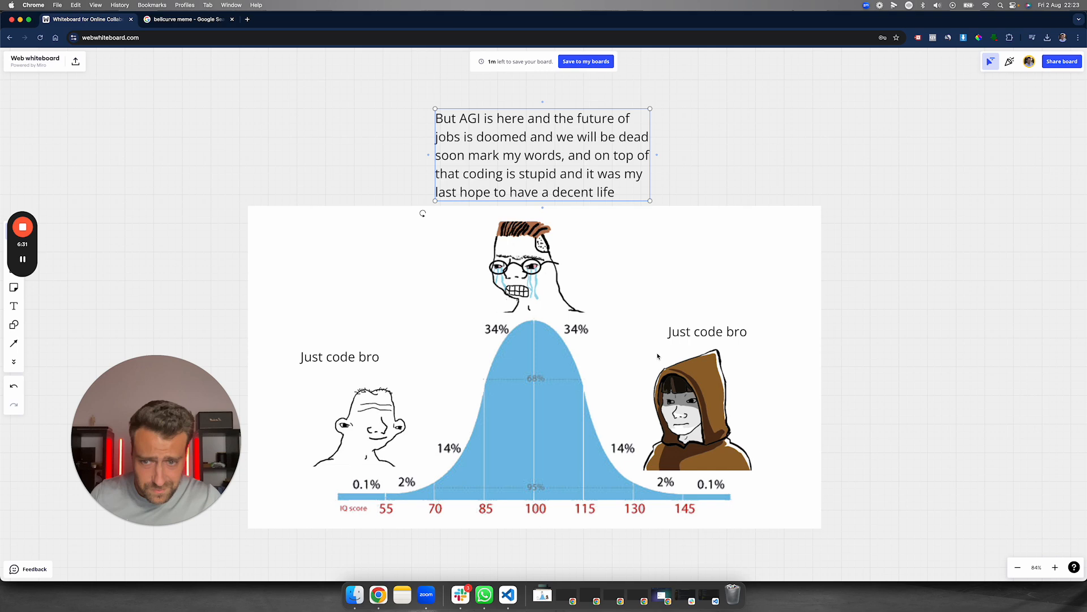
left_click(541, 155)
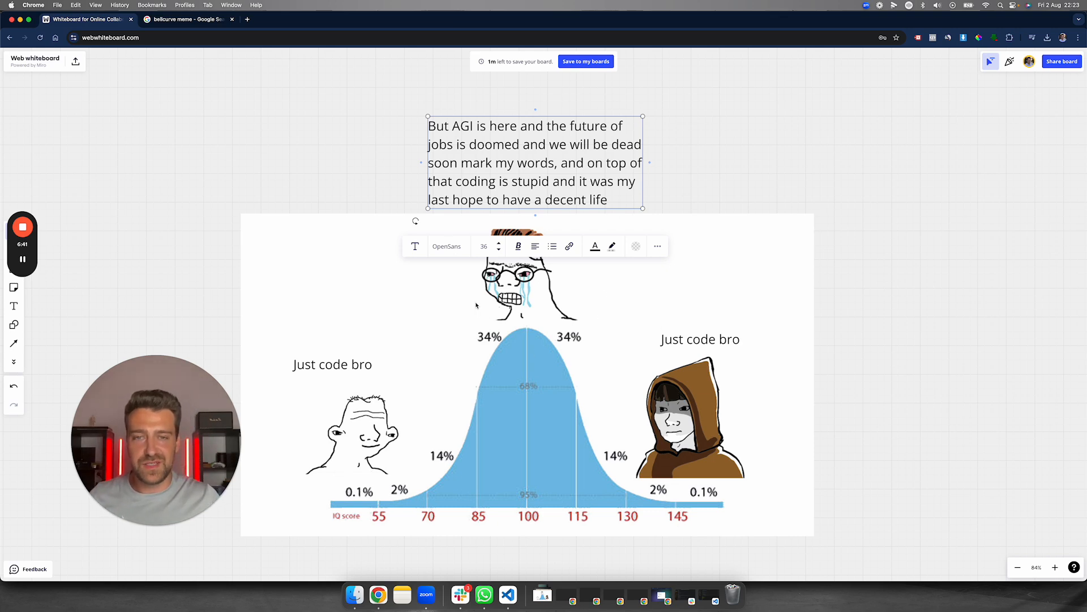
mouse_move(457, 364)
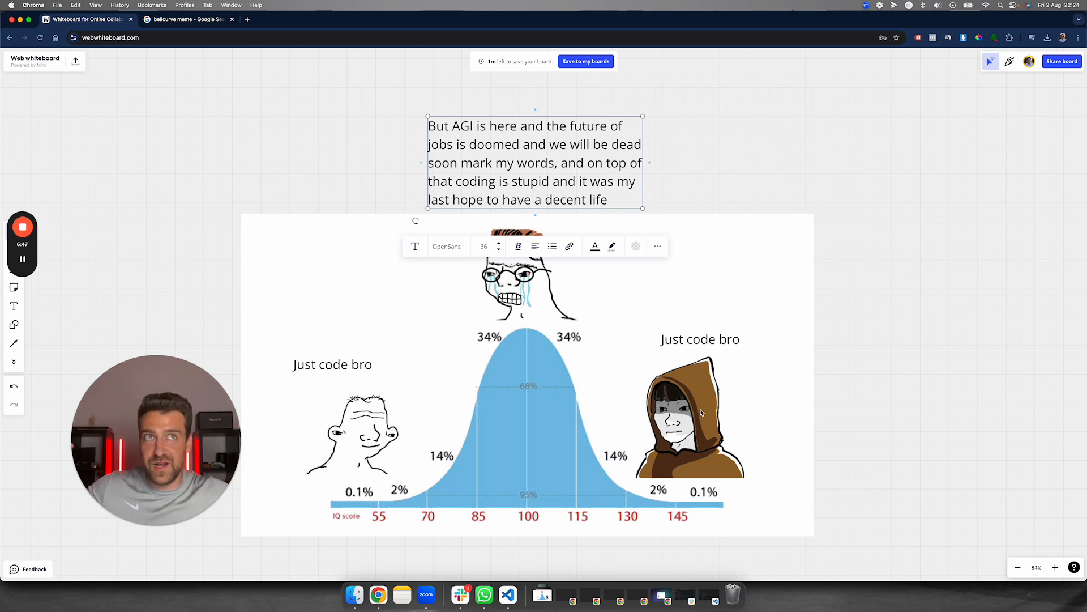
mouse_move(781, 447)
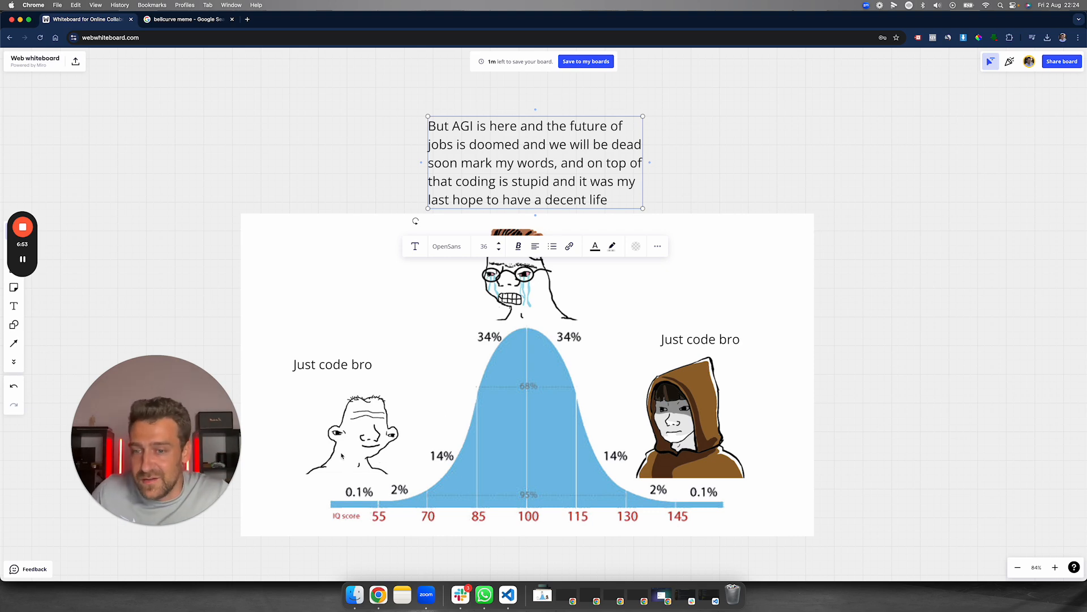
mouse_move(410, 428)
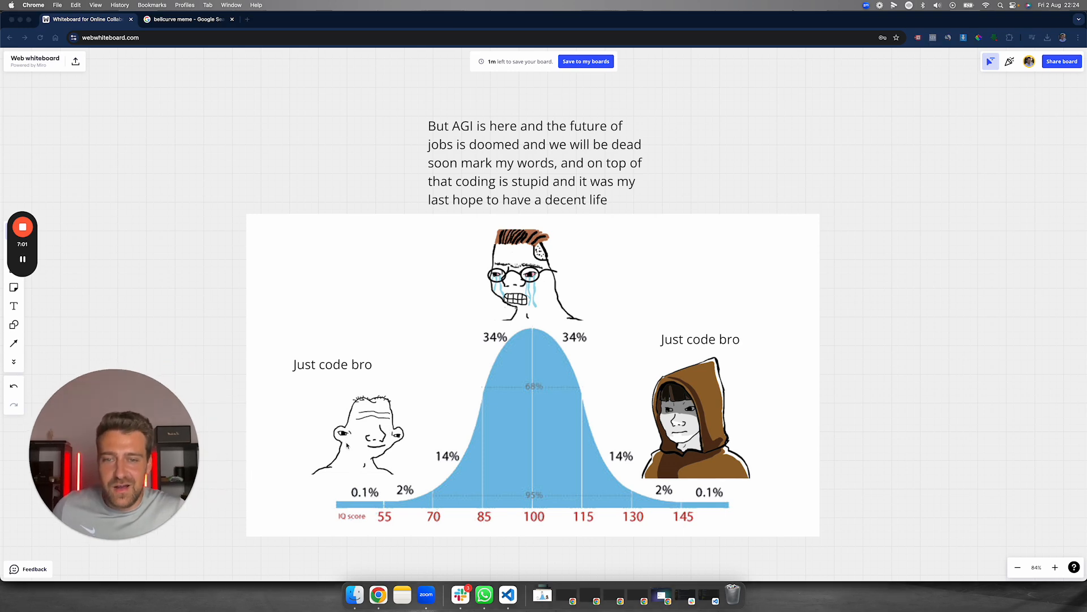
mouse_move(525, 386)
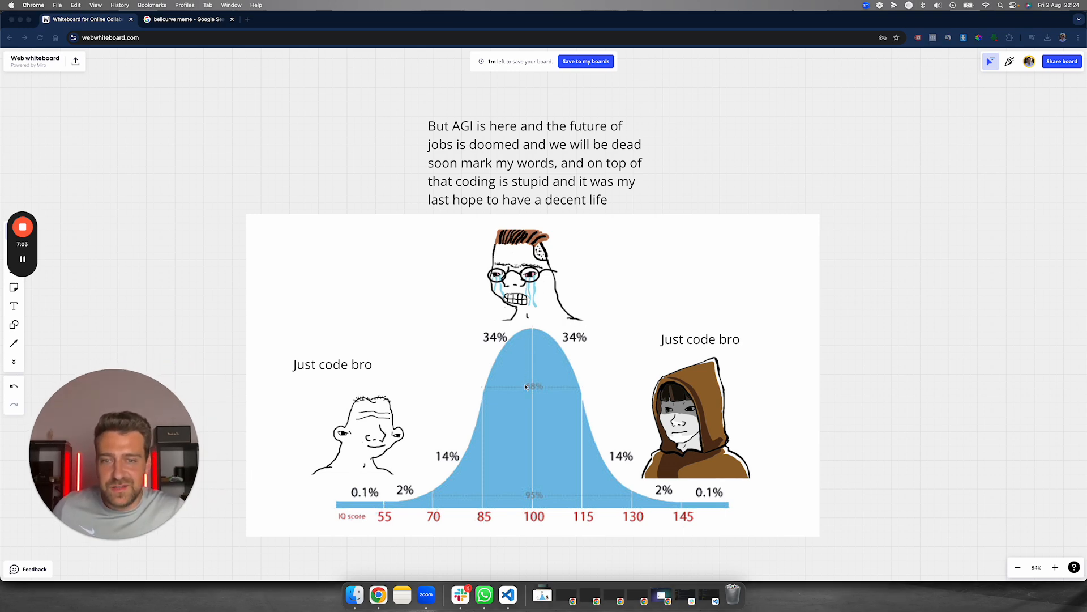
mouse_move(372, 383)
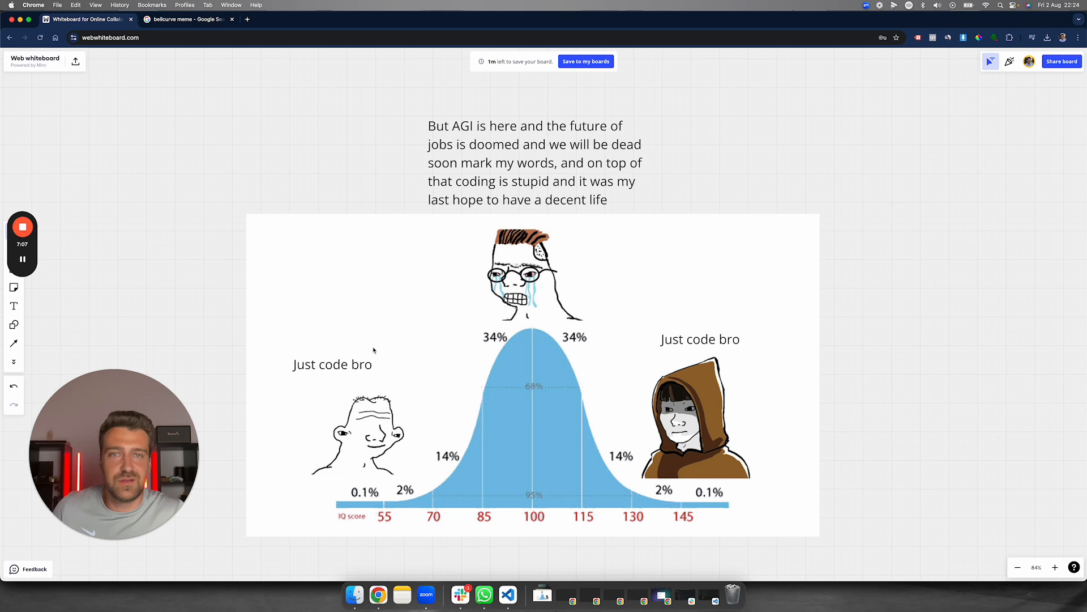
mouse_move(405, 319)
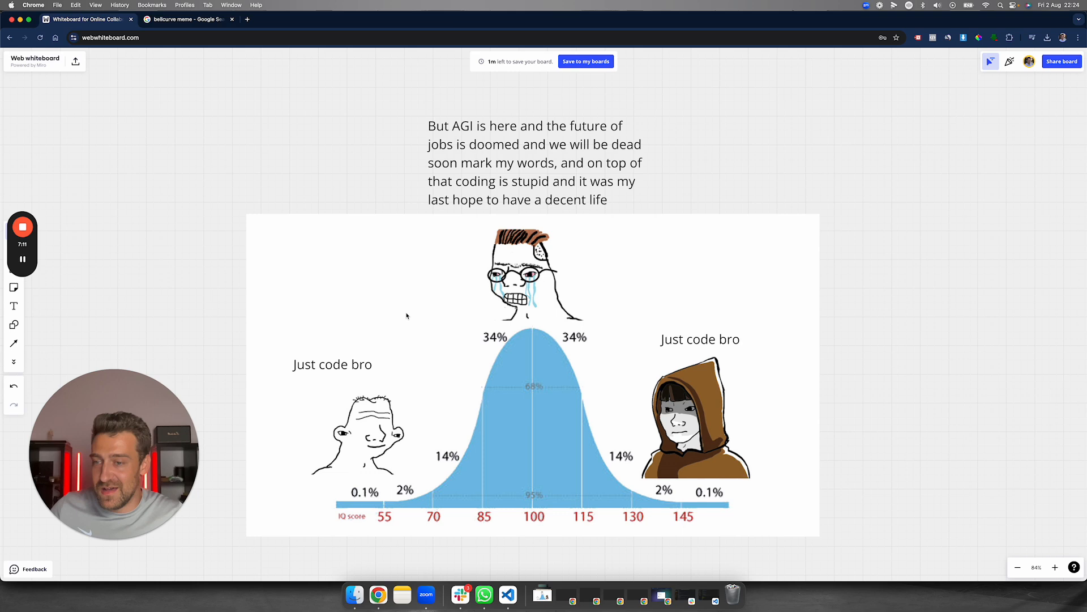
mouse_move(522, 353)
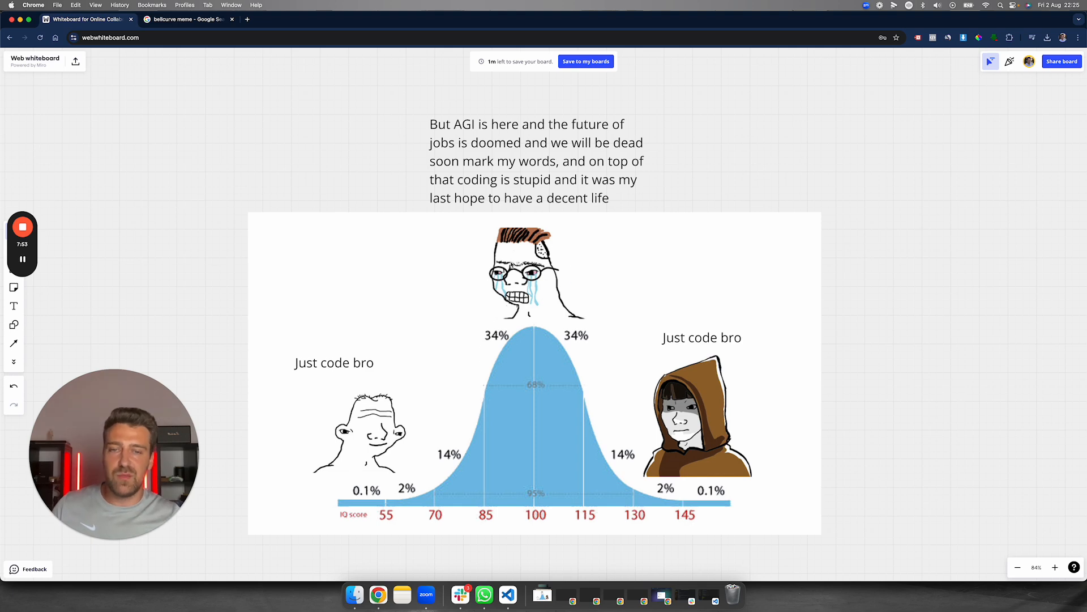
mouse_move(498, 387)
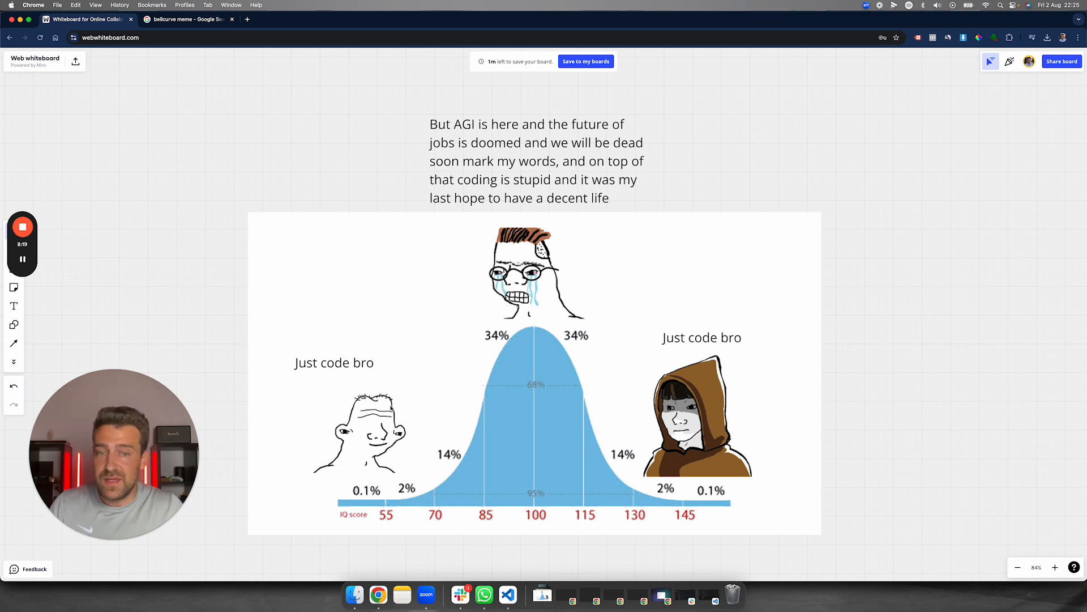
mouse_move(645, 402)
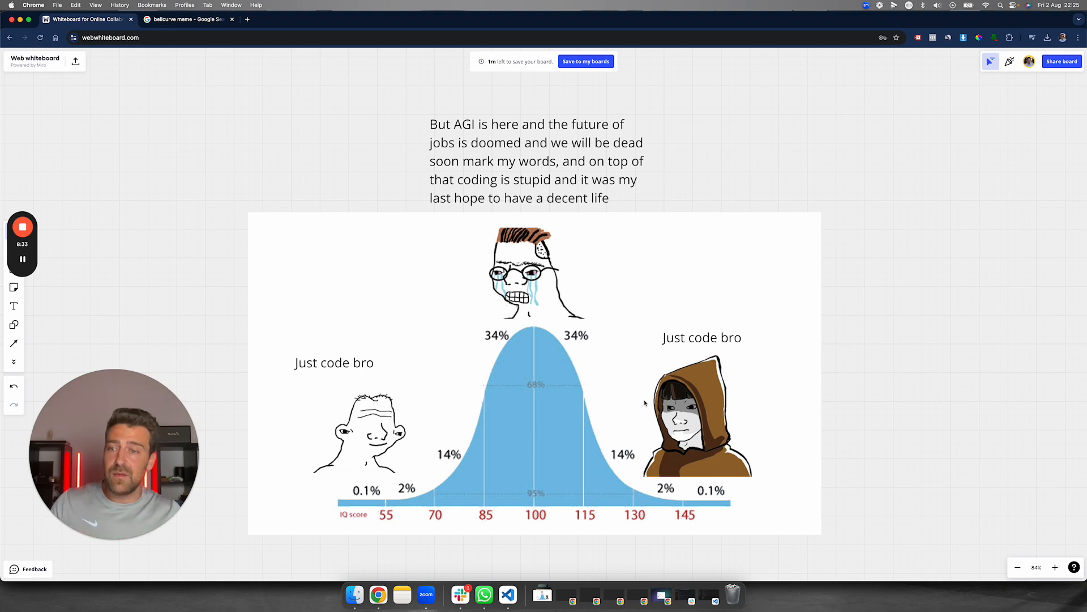
mouse_move(435, 532)
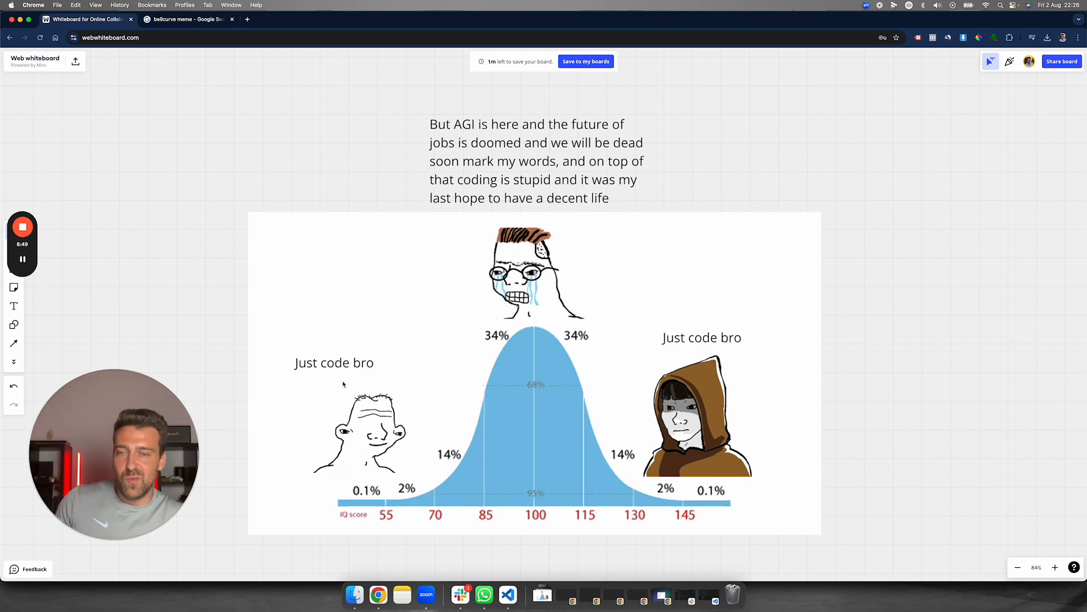
mouse_move(349, 376)
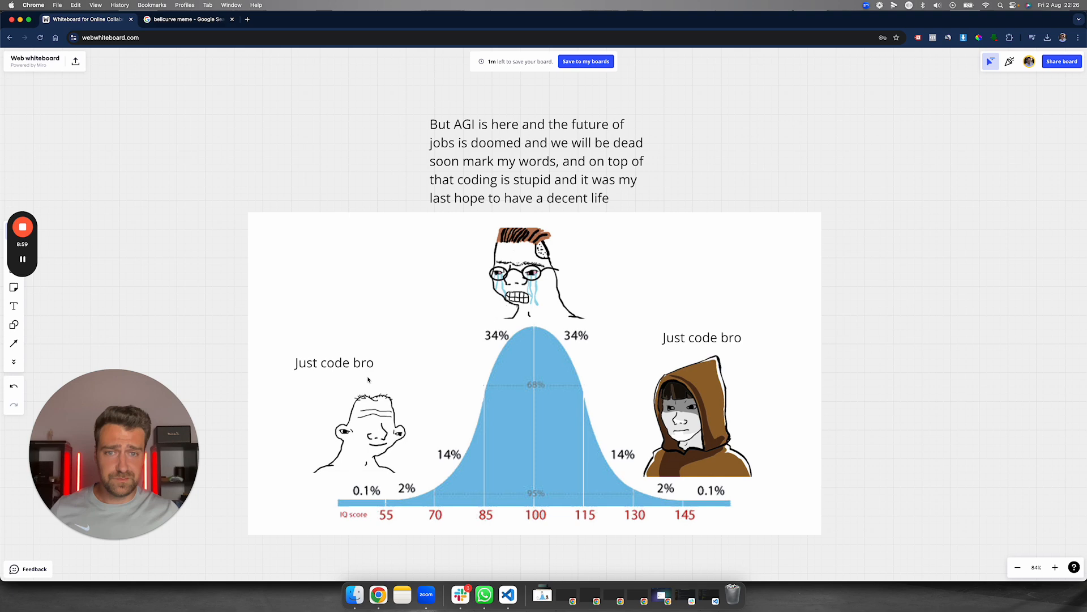
mouse_move(274, 398)
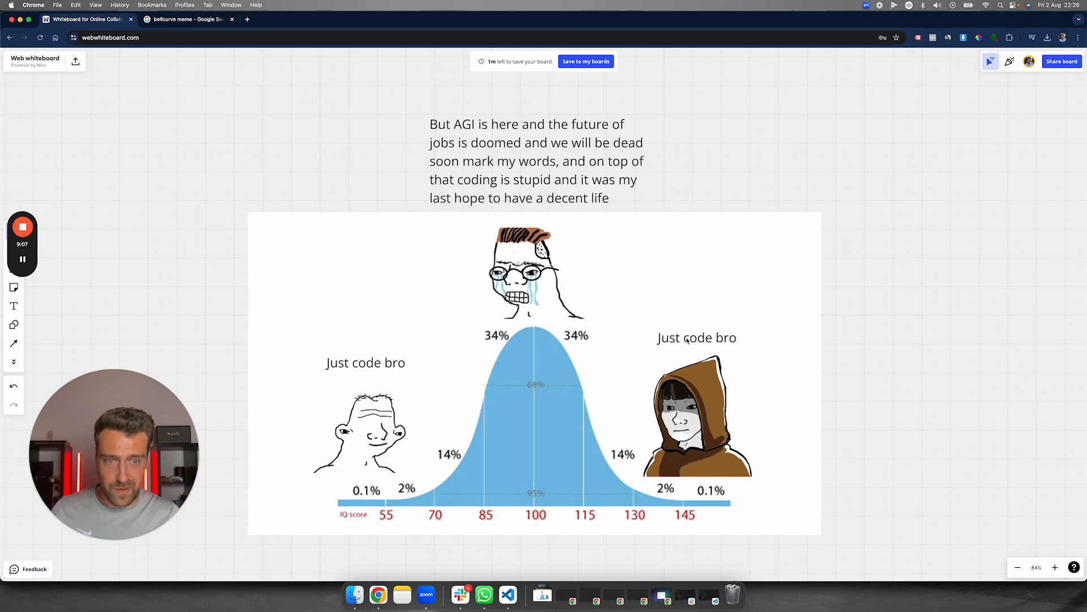
mouse_move(242, 321)
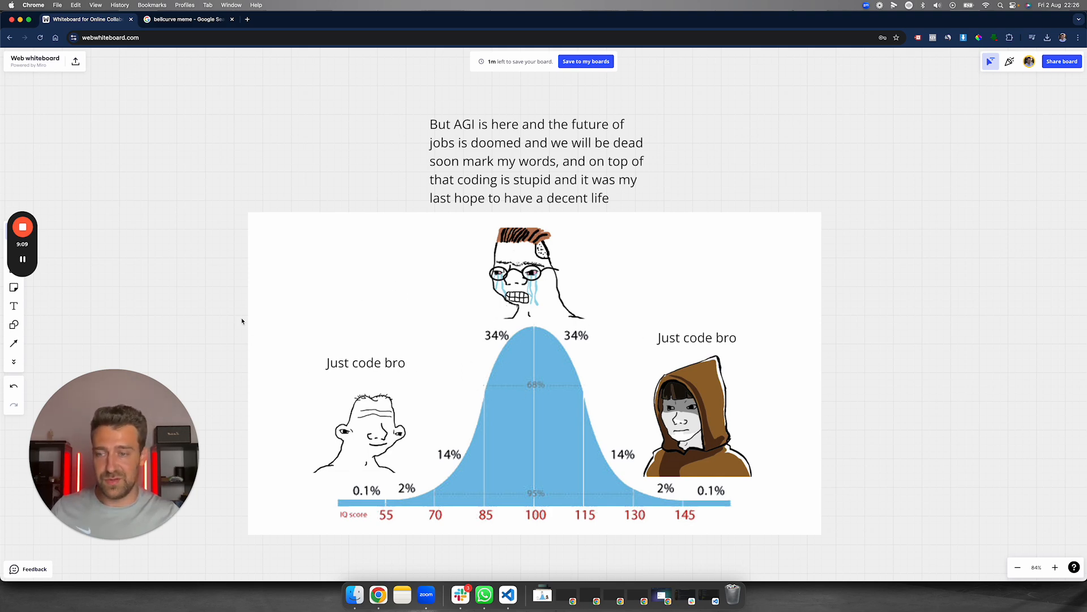